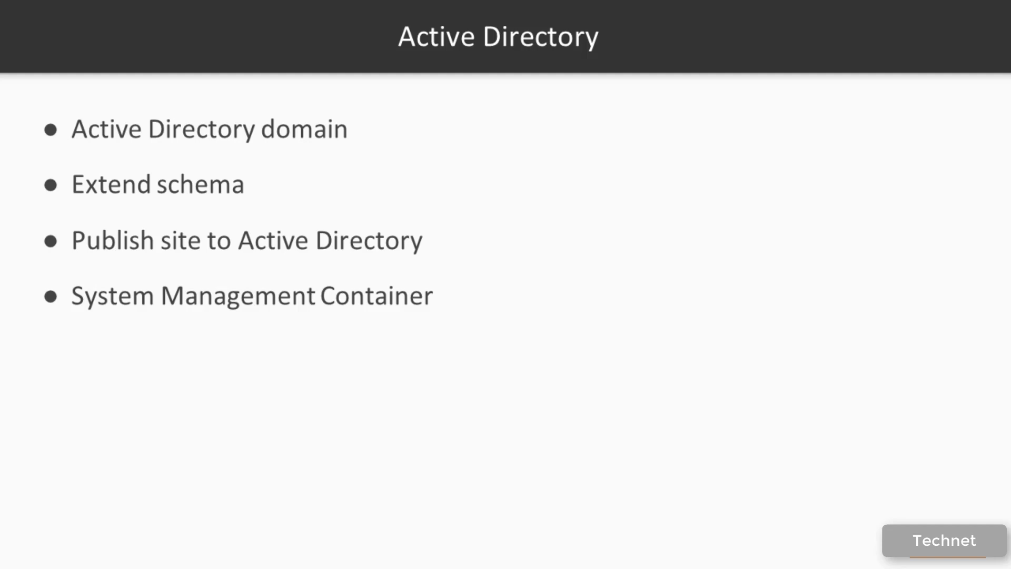
Advance from the Active Directory slide to the Summary slide of Configuration Manager topics
key("Right")
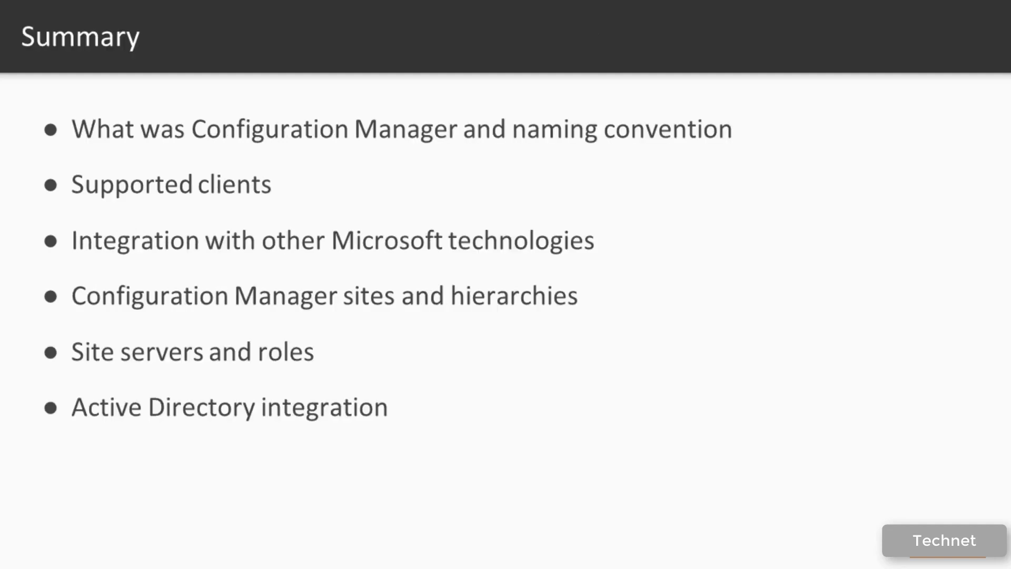